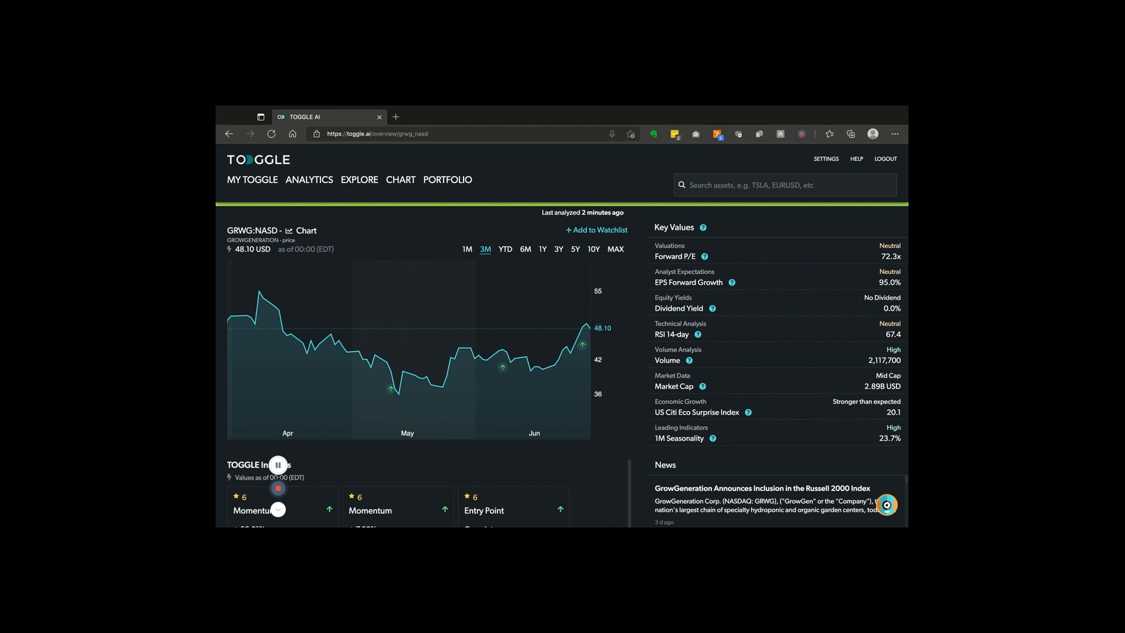
mouse_move(357, 351)
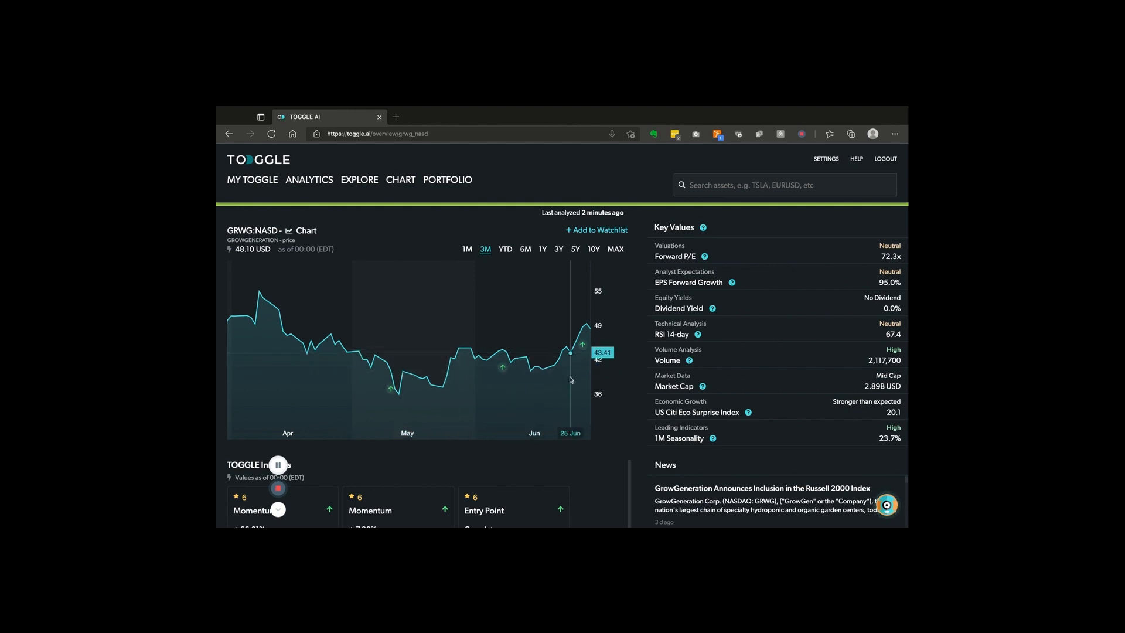
mouse_move(442, 387)
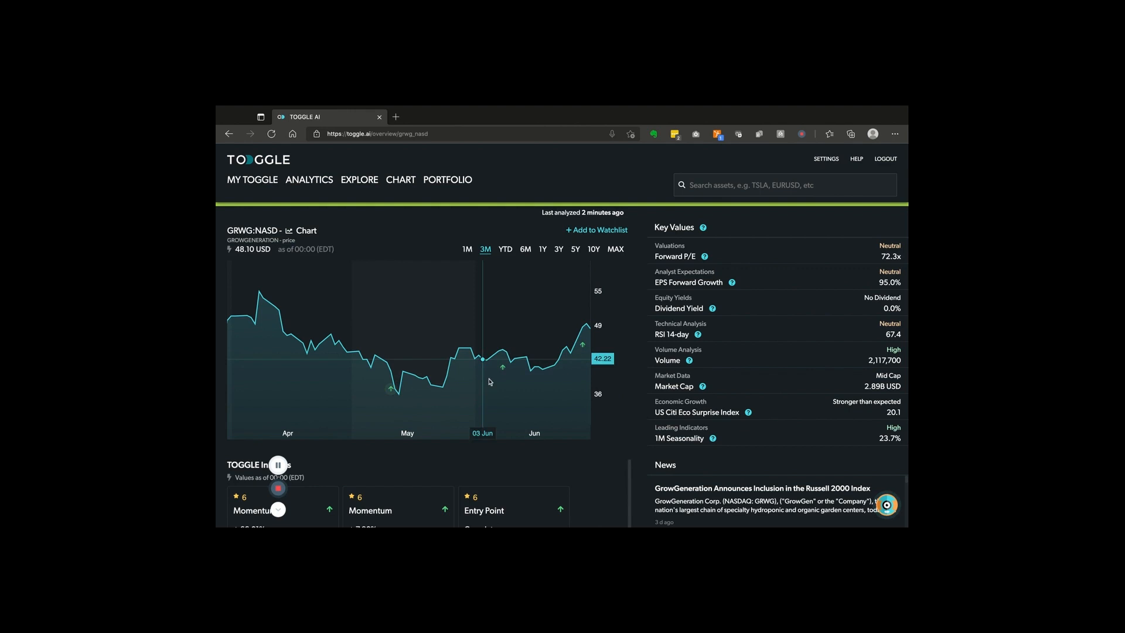
mouse_move(555, 364)
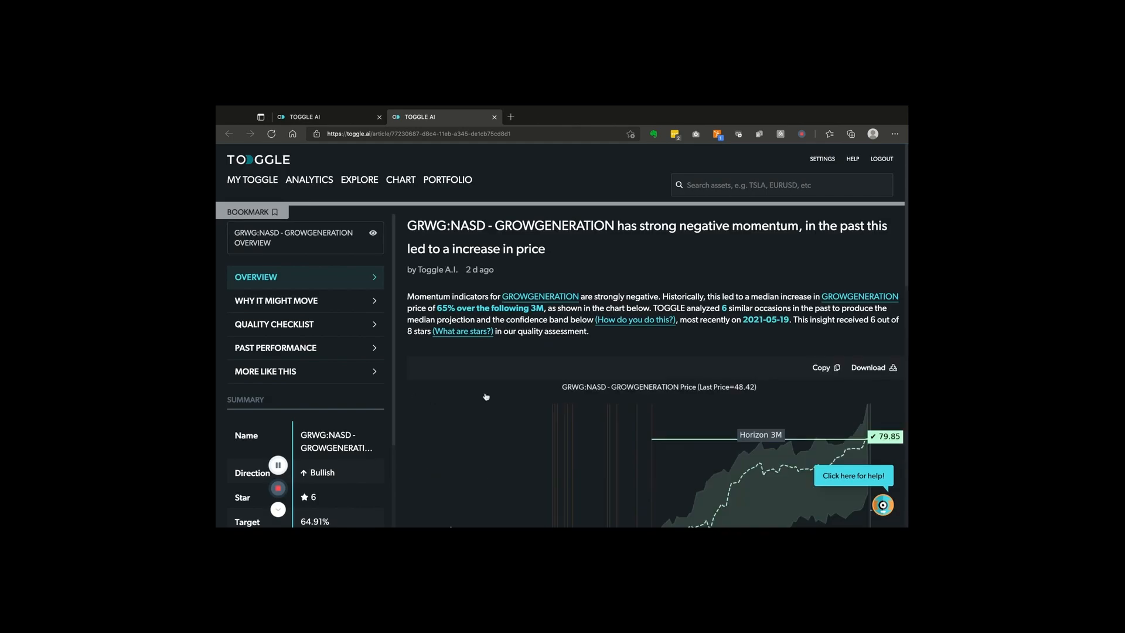
Scroll down the GRWG insight article to the 3M projection chart: 79.85 target versus 48.42.
scroll(down, 3)
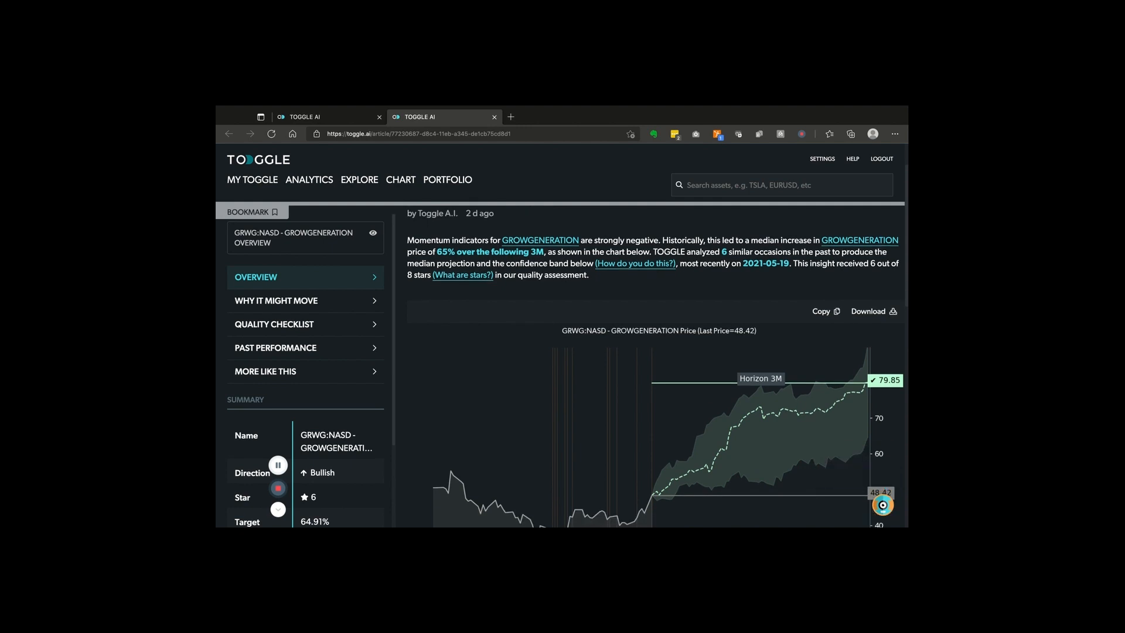
scroll(down, 3)
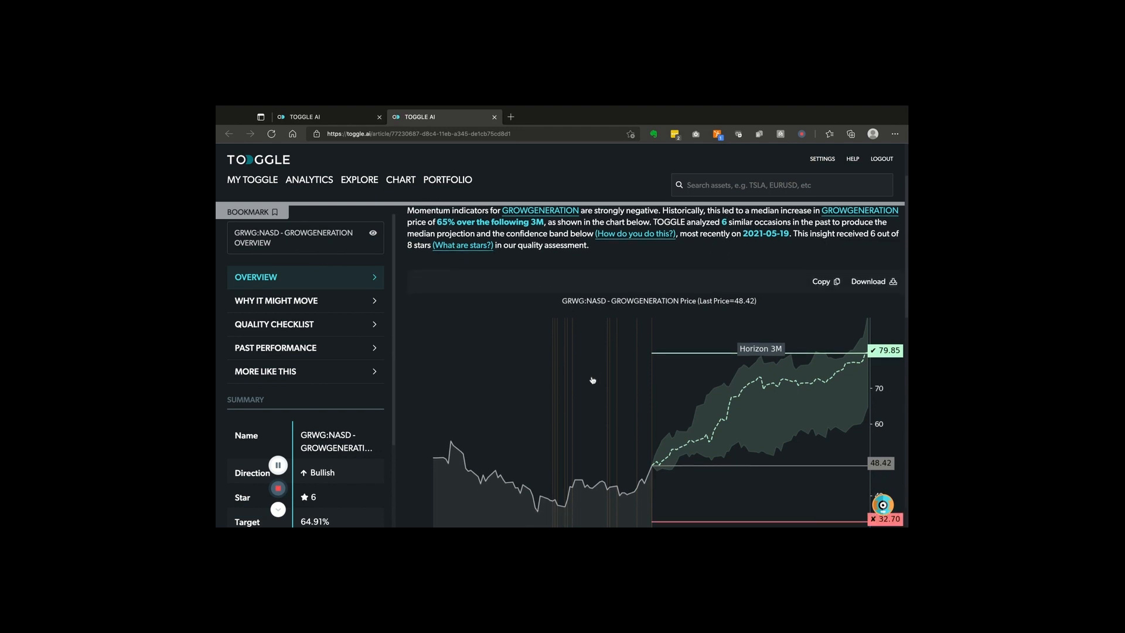
scroll(down, 3)
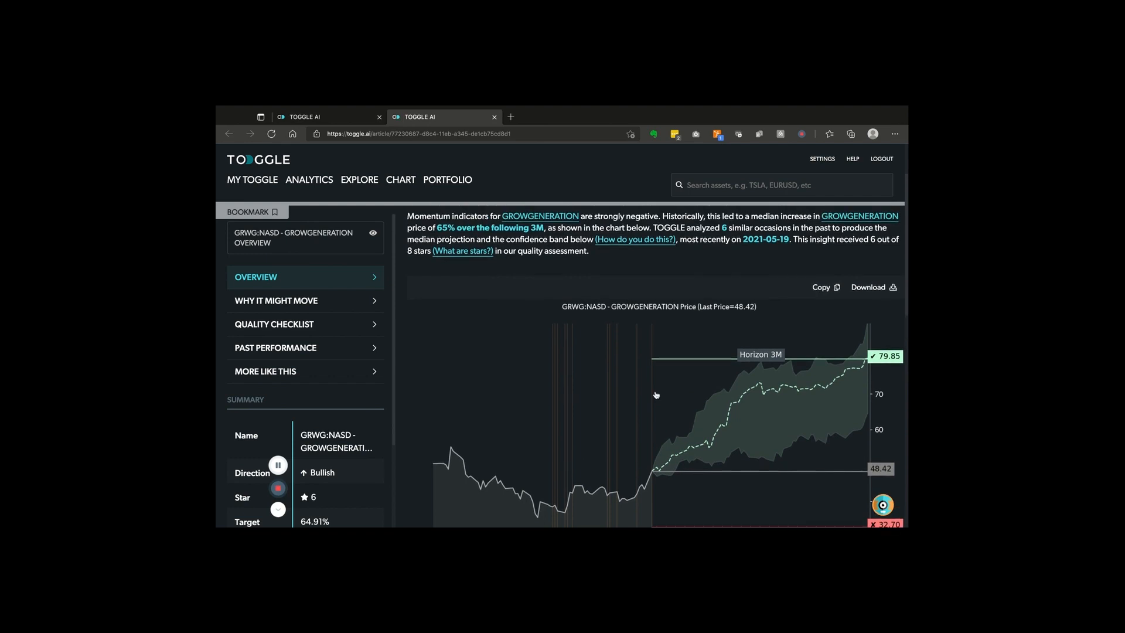
scroll(down, 3)
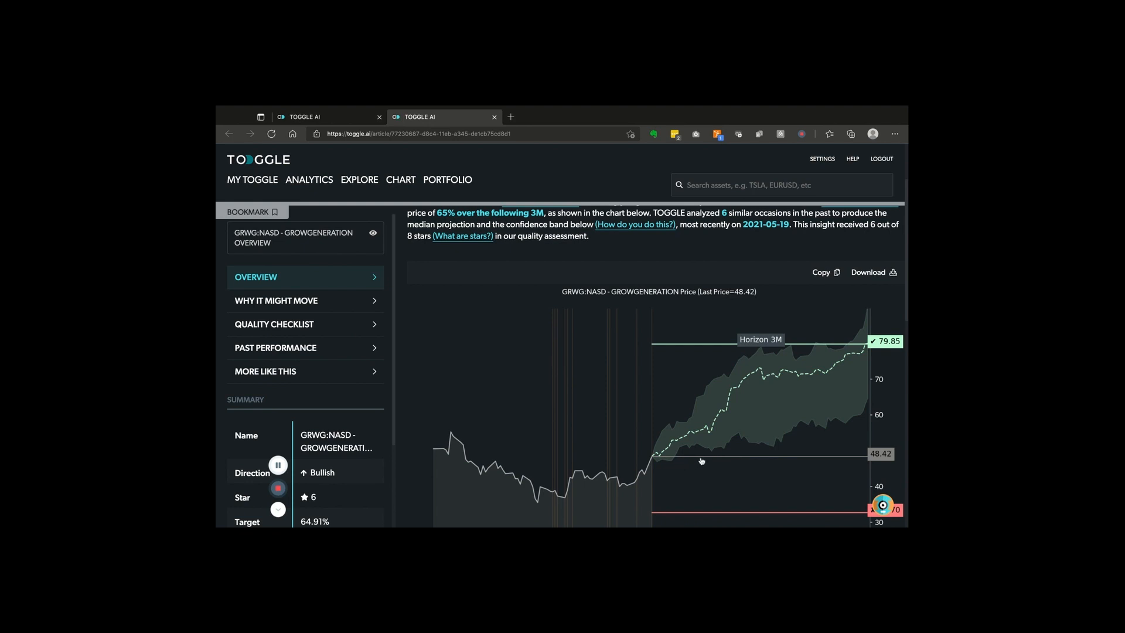
mouse_move(753, 399)
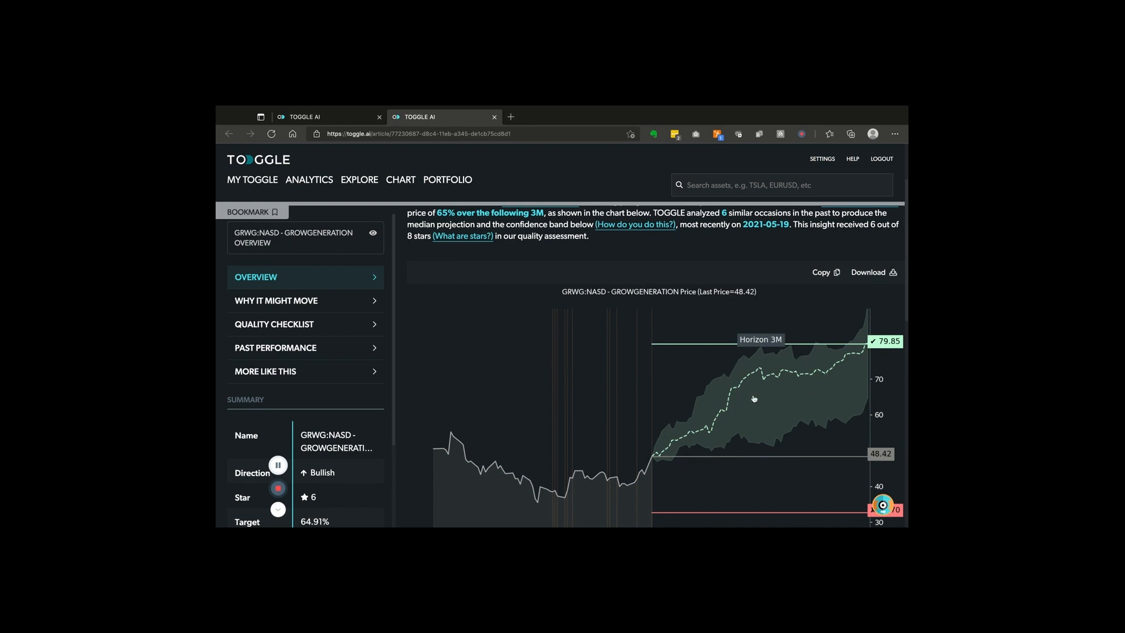
scroll(down, 3)
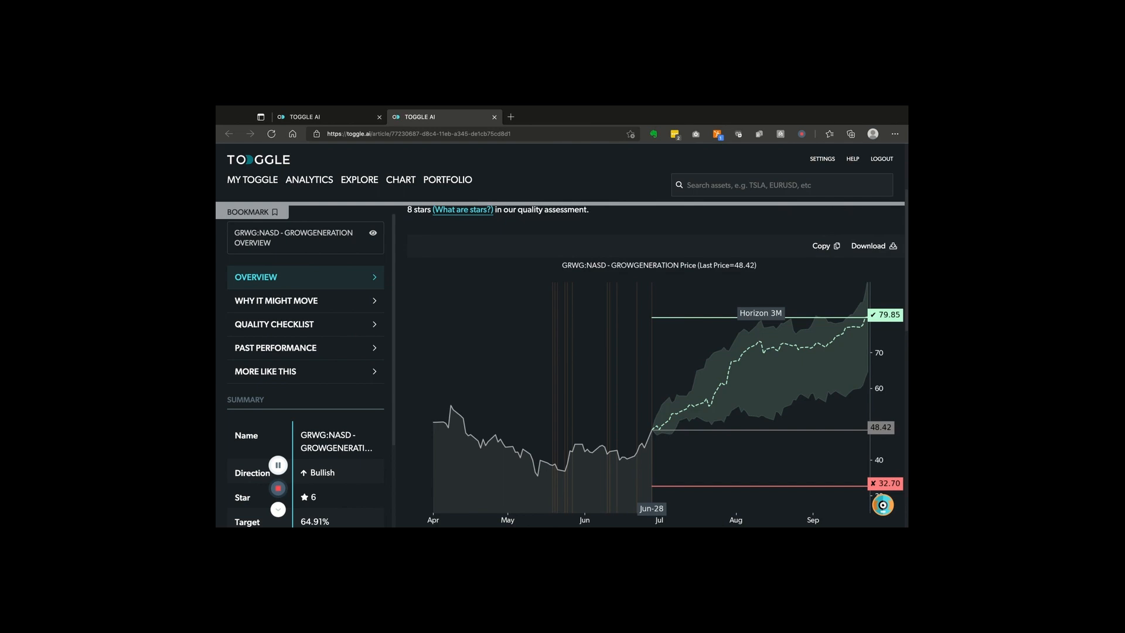
mouse_move(692, 455)
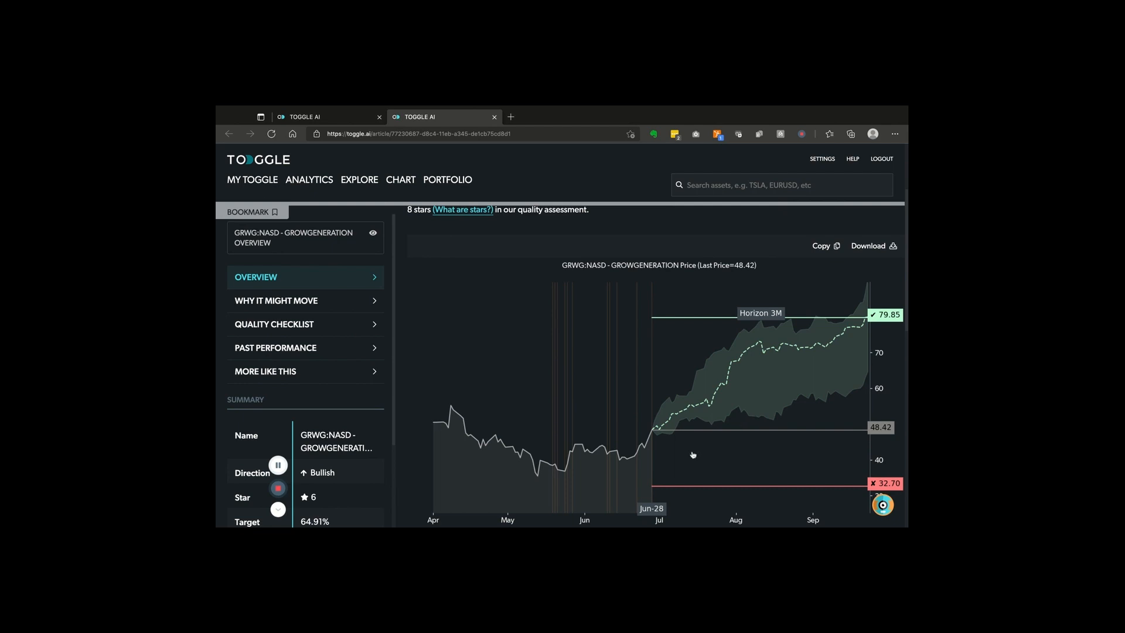
mouse_move(738, 412)
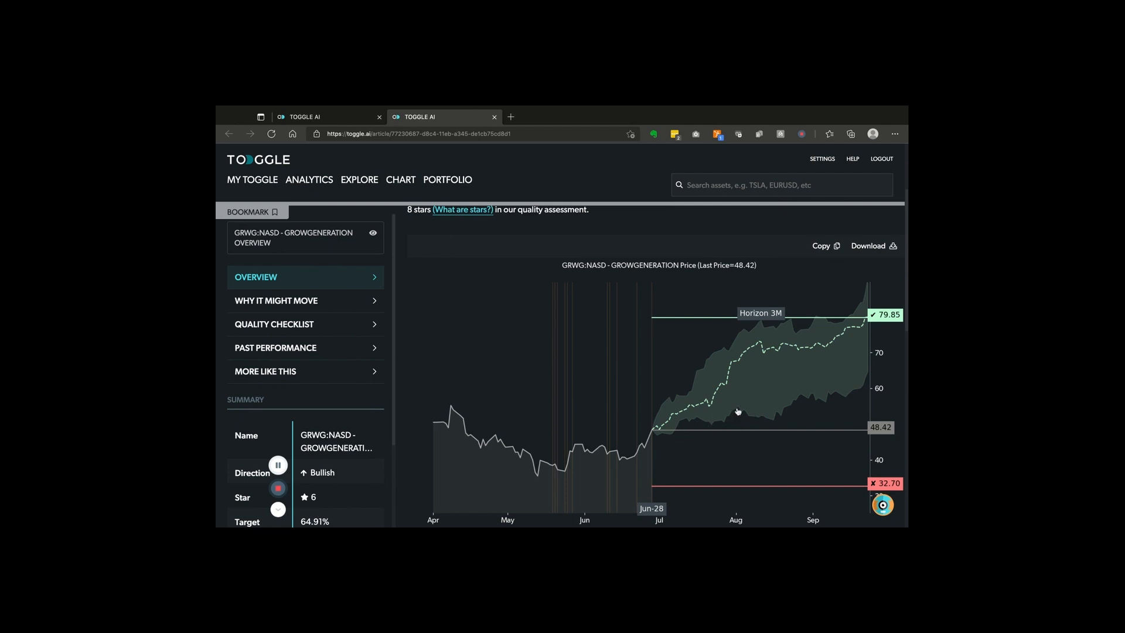
mouse_move(782, 399)
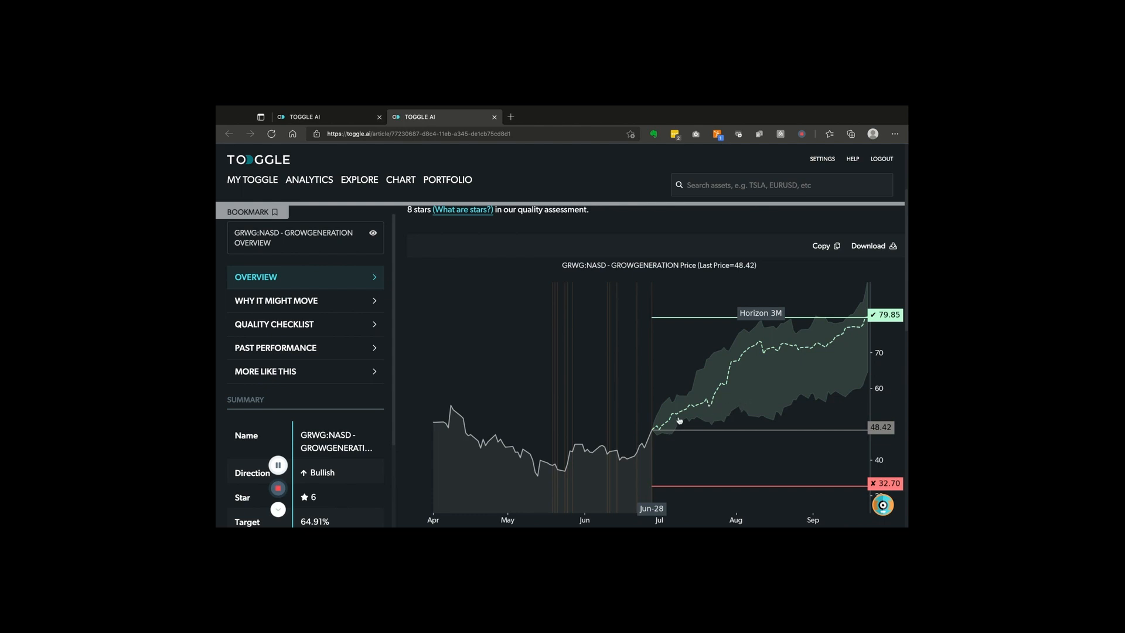
mouse_move(671, 400)
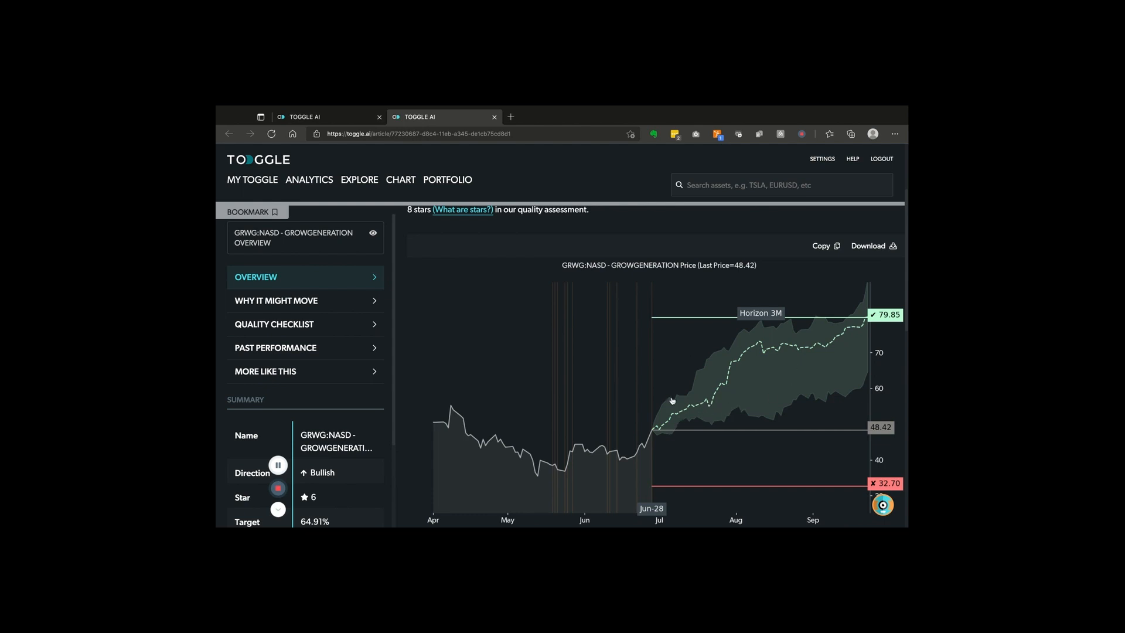
mouse_move(754, 457)
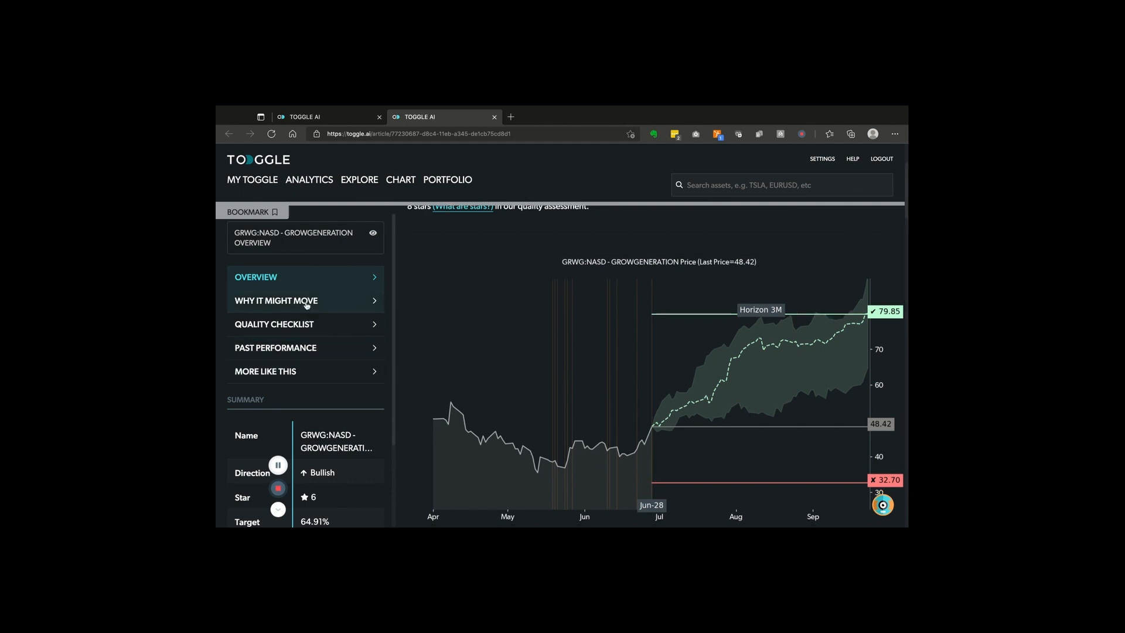
Jump to 'Why it might move' and scroll through the GRWG 3M and 12M momentum panels.
click(275, 300)
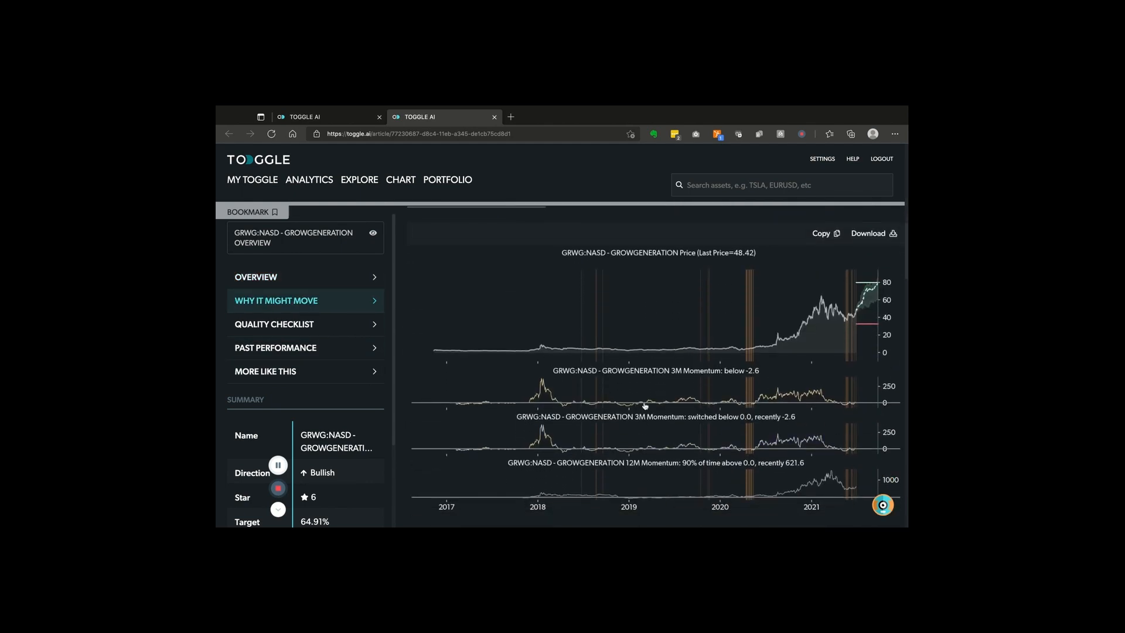
scroll(down, 3)
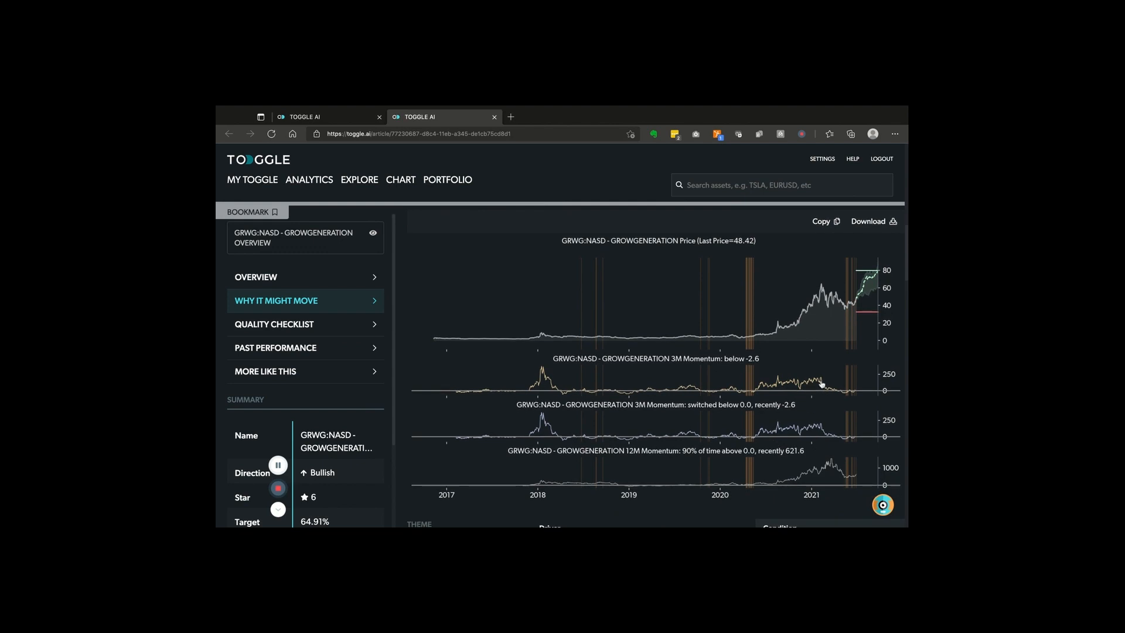
mouse_move(841, 400)
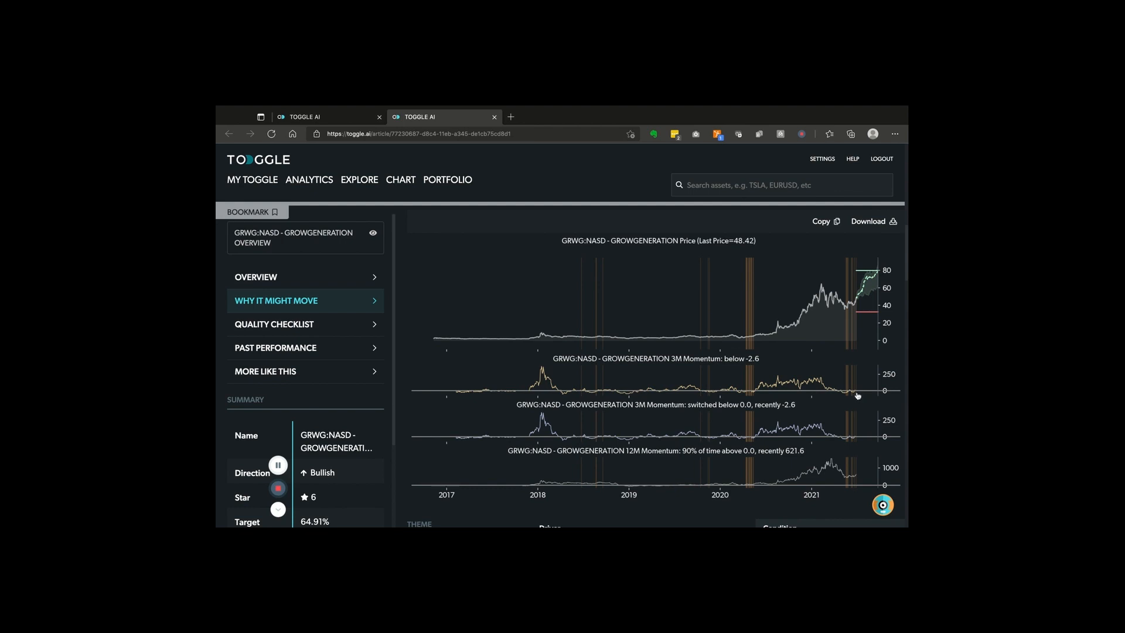
mouse_move(622, 394)
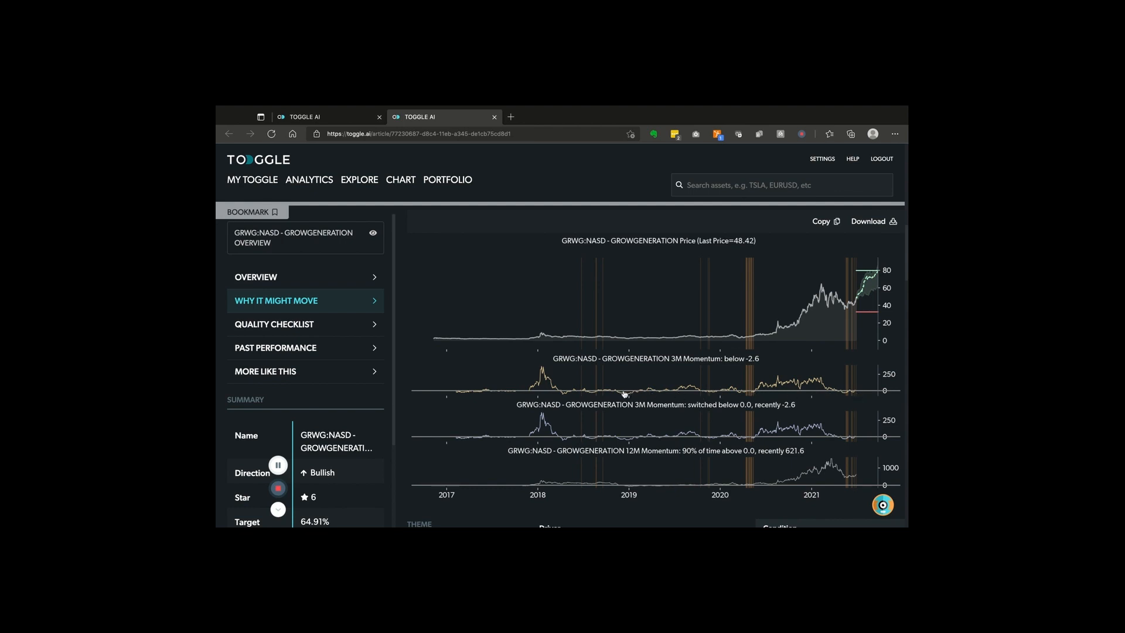
mouse_move(605, 339)
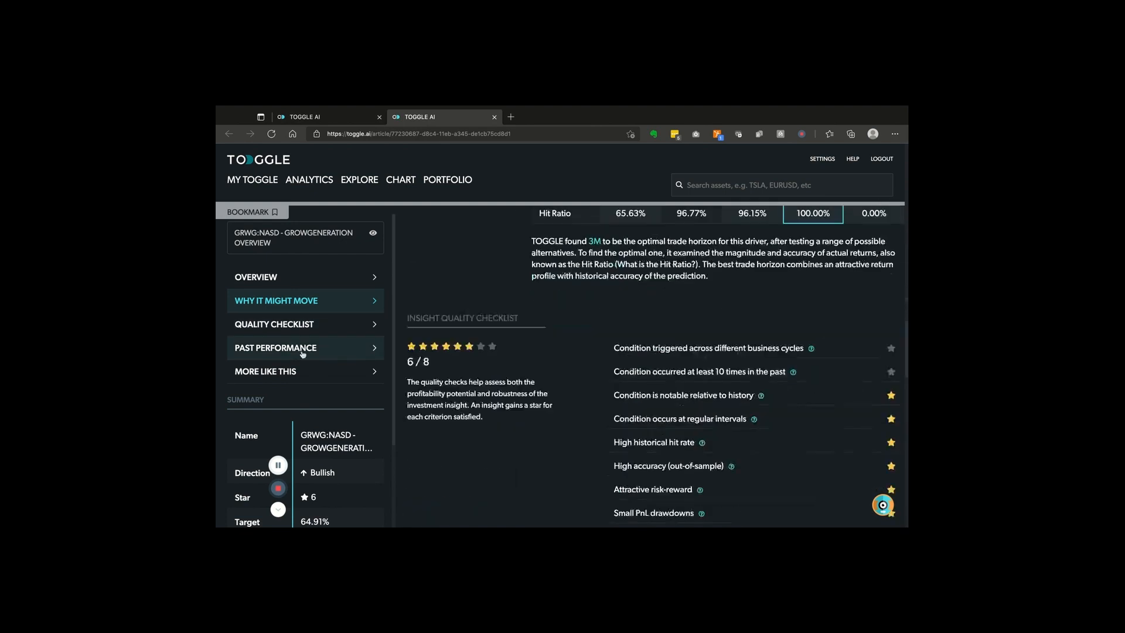
Scroll through the Past Performance cumulative return charts, then jump back to the Overview.
click(275, 348)
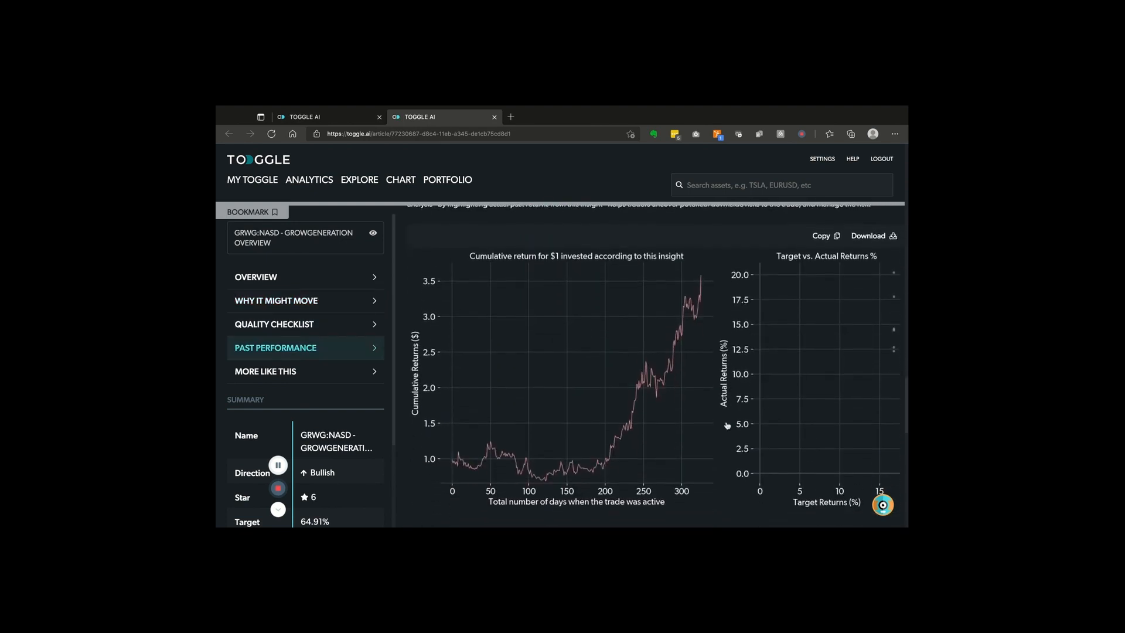
scroll(down, 3)
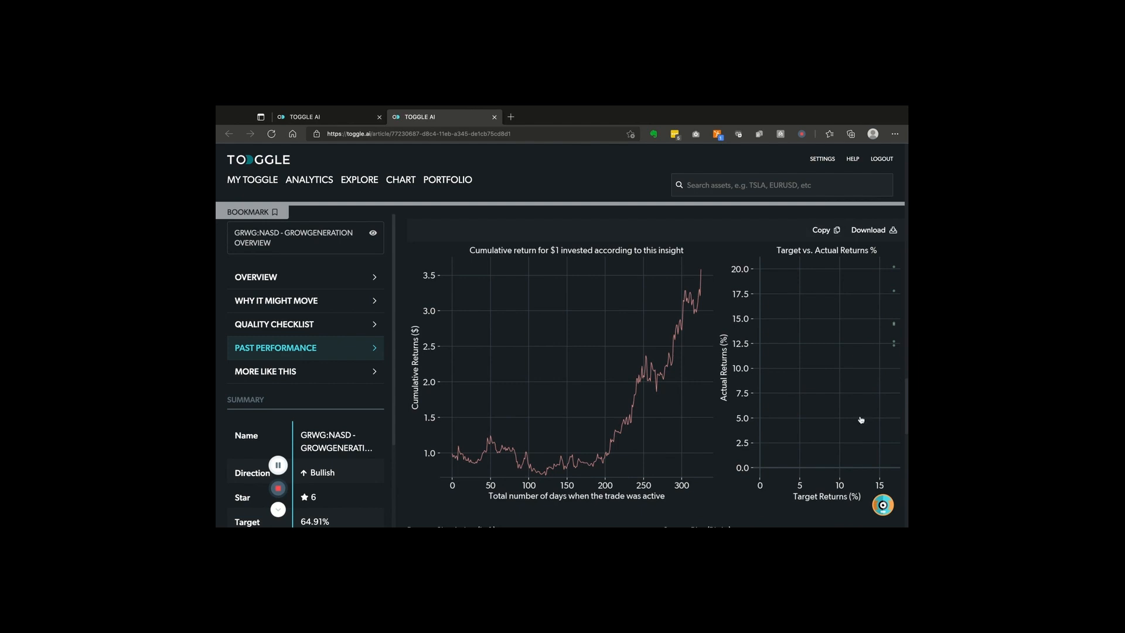
scroll(down, 3)
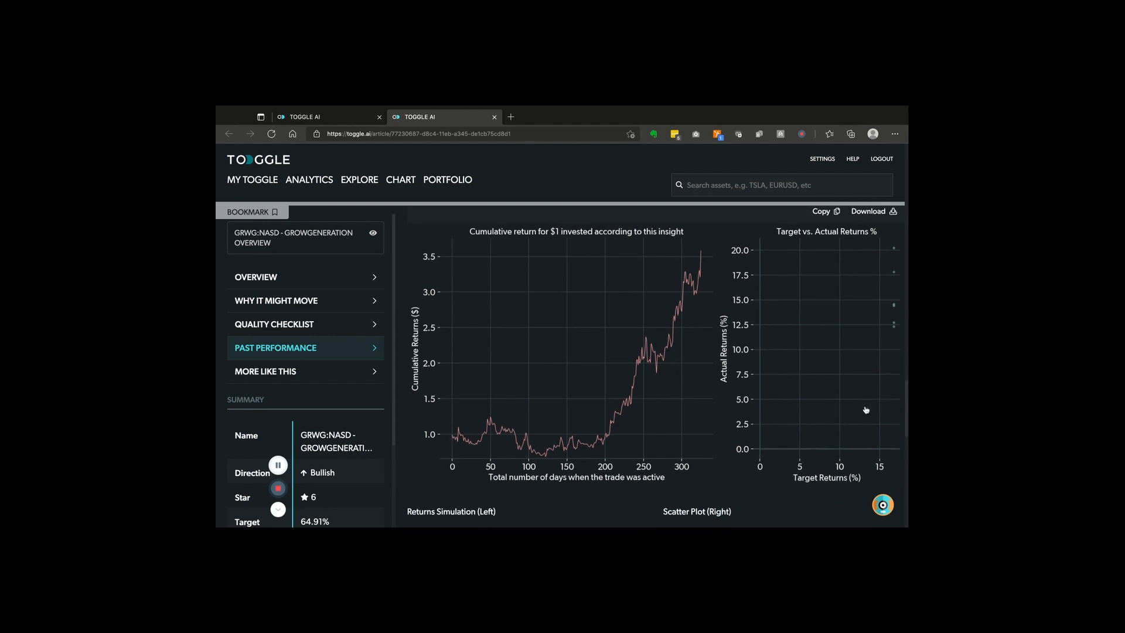
mouse_move(835, 338)
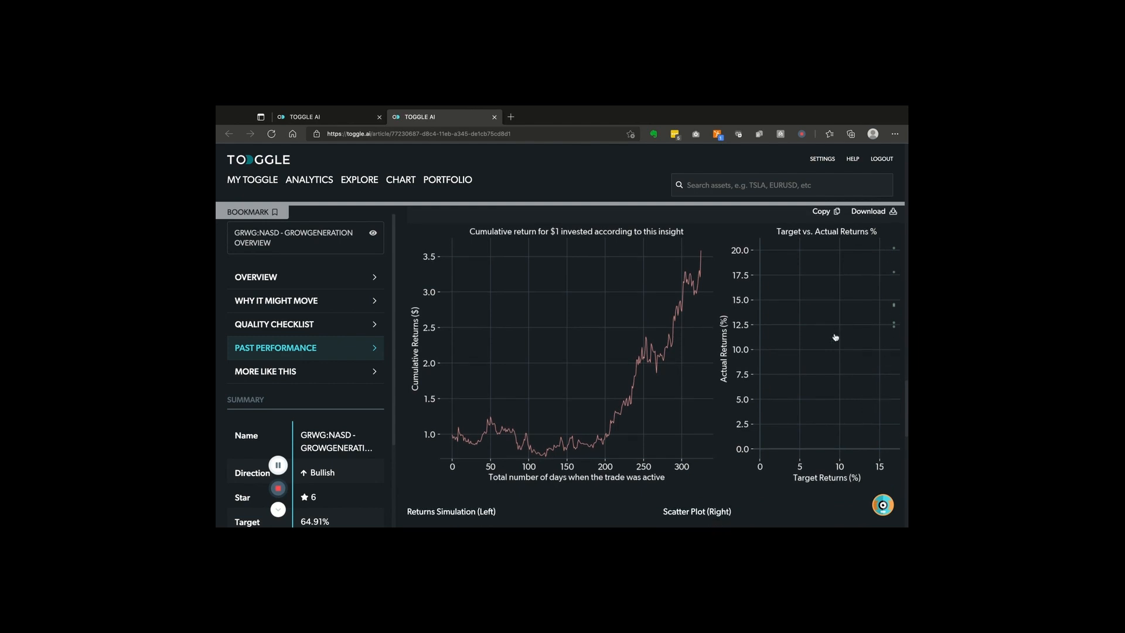
mouse_move(500, 440)
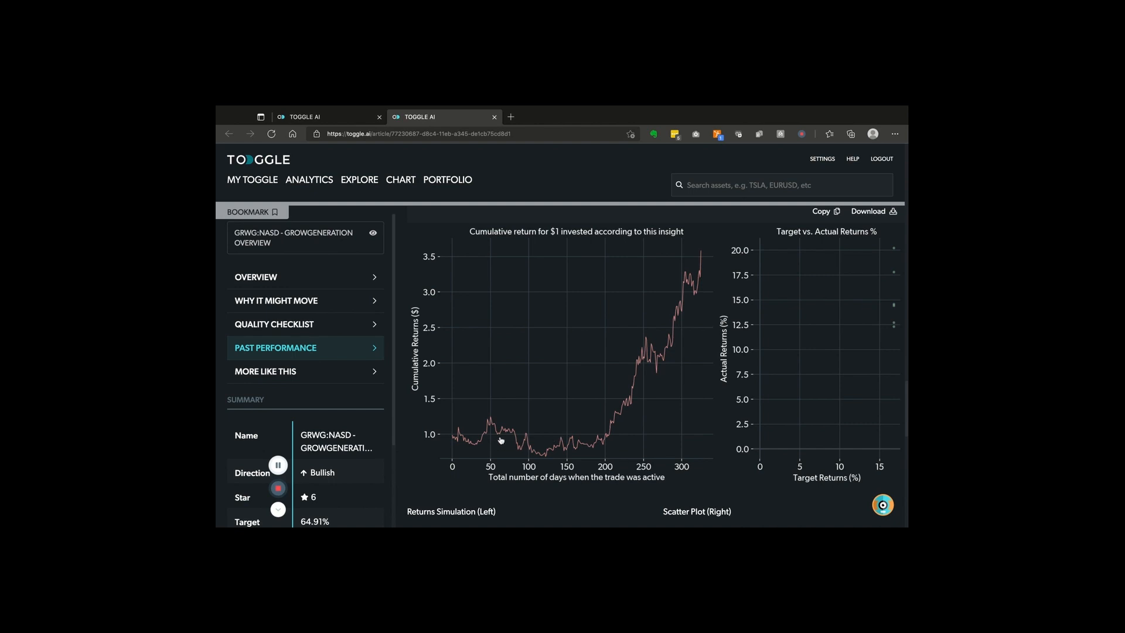
mouse_move(698, 267)
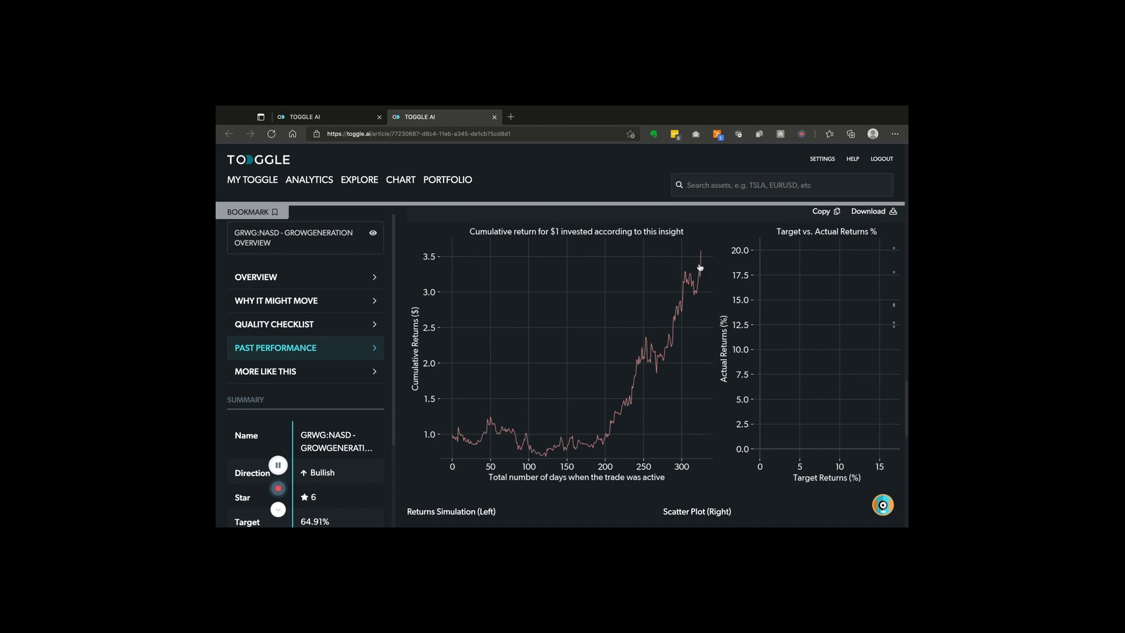
mouse_move(699, 267)
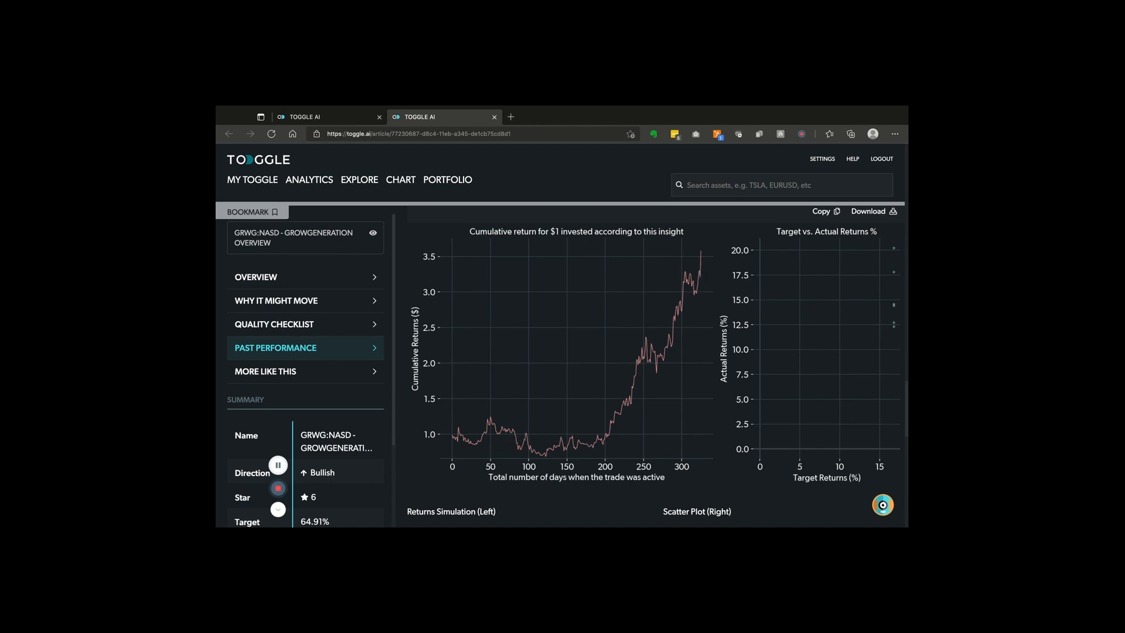
mouse_move(520, 348)
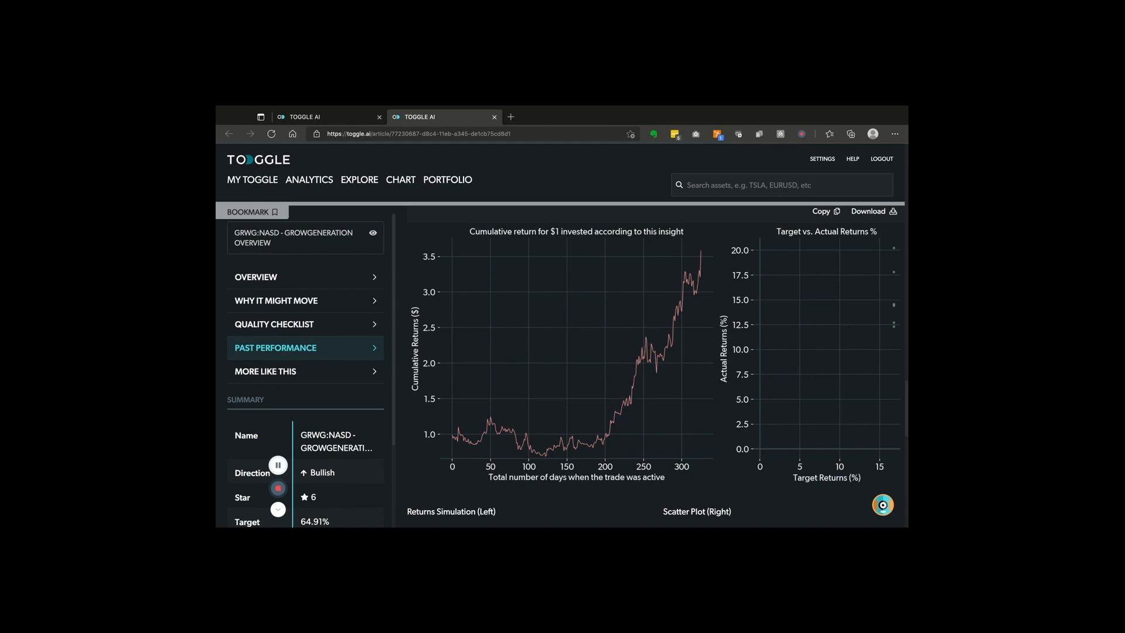
mouse_move(301, 277)
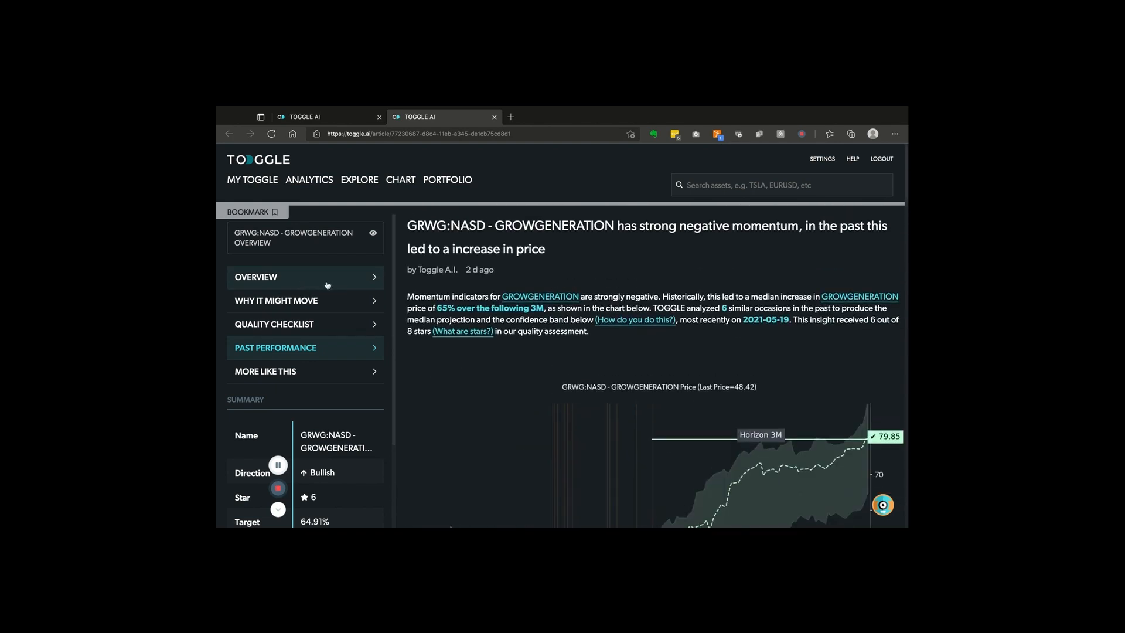
click(255, 276)
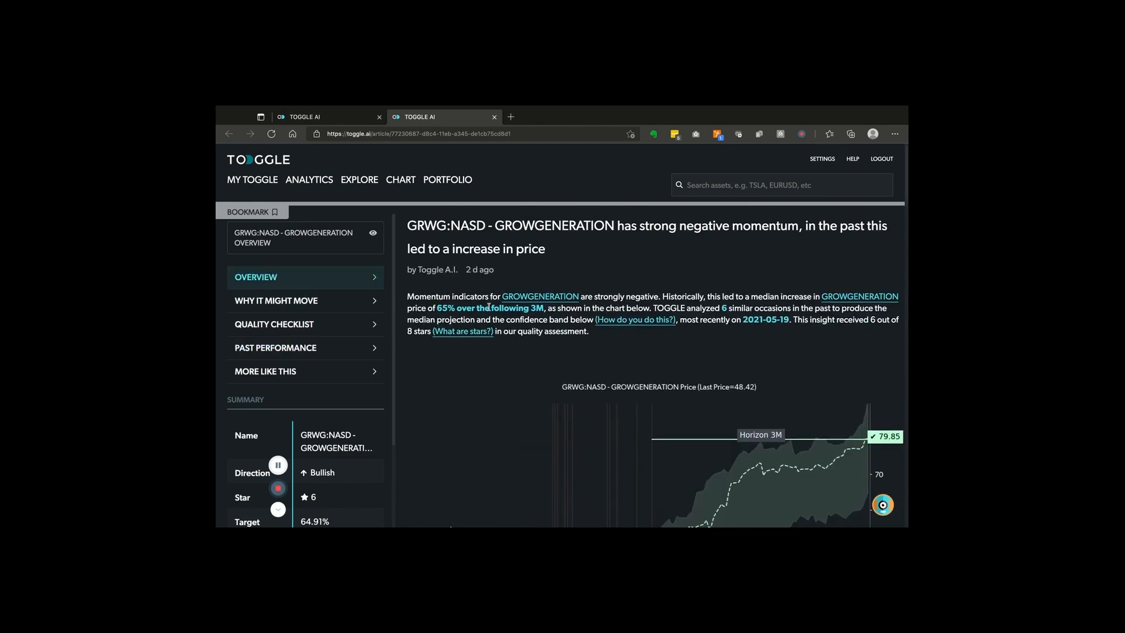